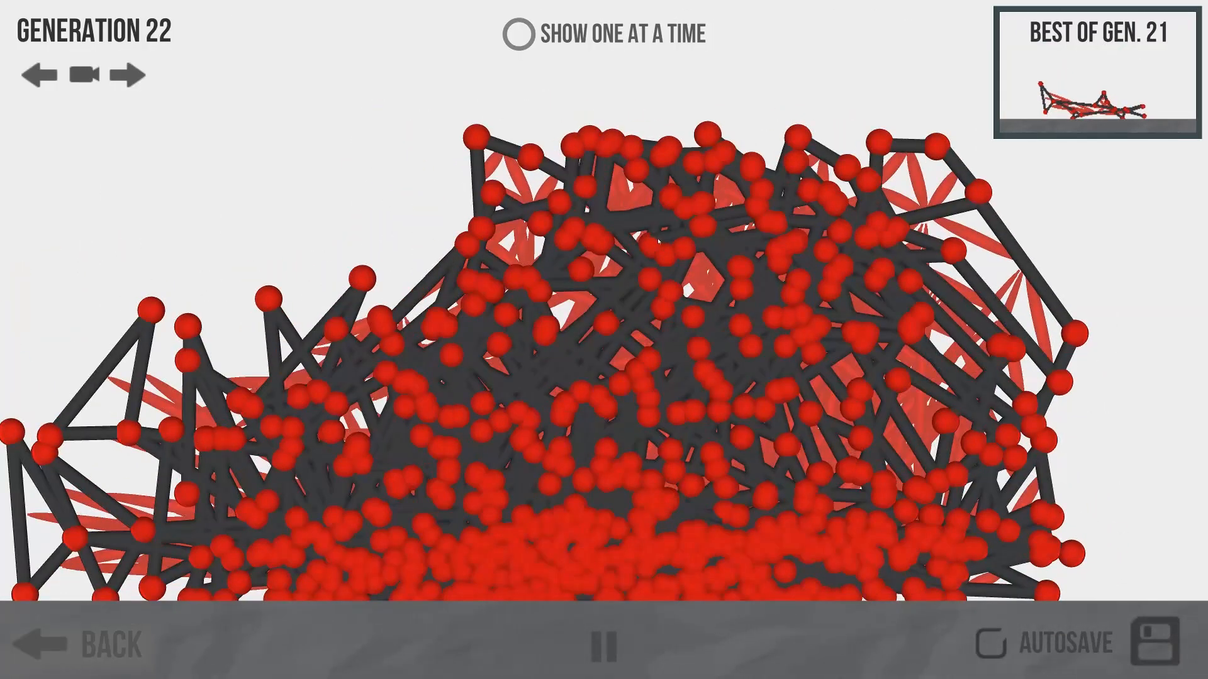
Show one shark at a time, then leave the simulation back to the creature editor.
{"action": "left_click", "coordinate": [518, 35]}
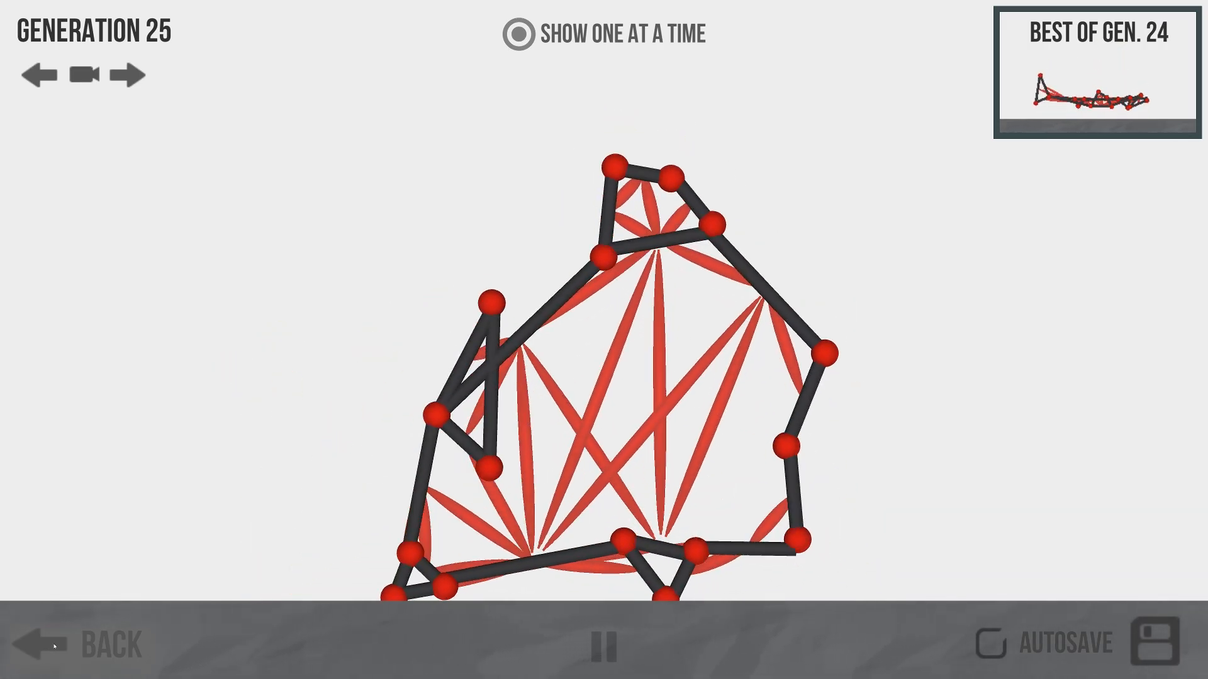
{"action": "left_click", "coordinate": [56, 647]}
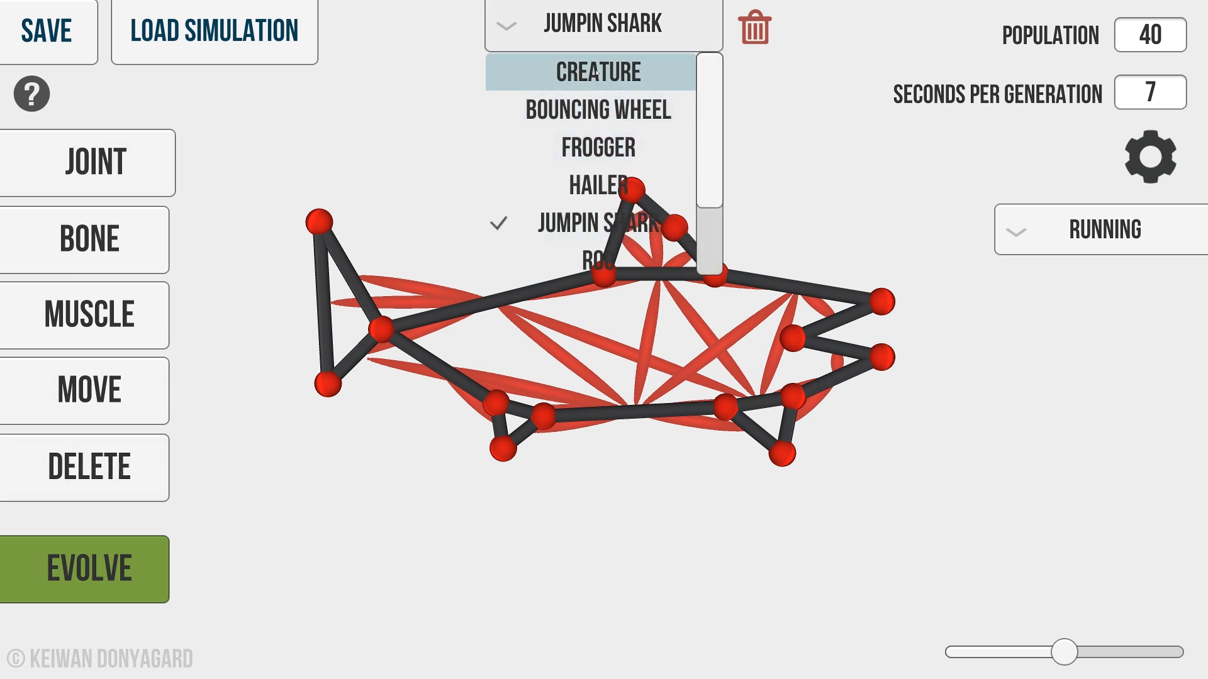
Start a blank creature, keep Running as the task, and begin evolving the two-bone creature.
{"action": "left_click", "coordinate": [596, 70]}
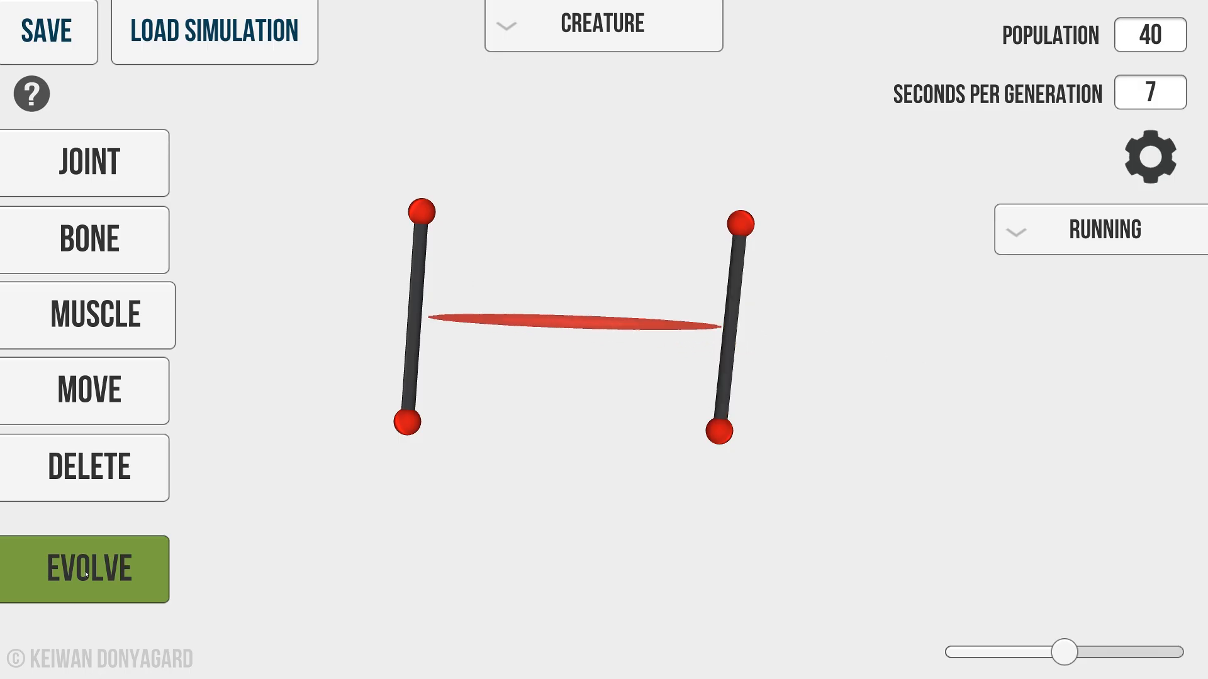
{"action": "left_click", "coordinate": [1105, 229]}
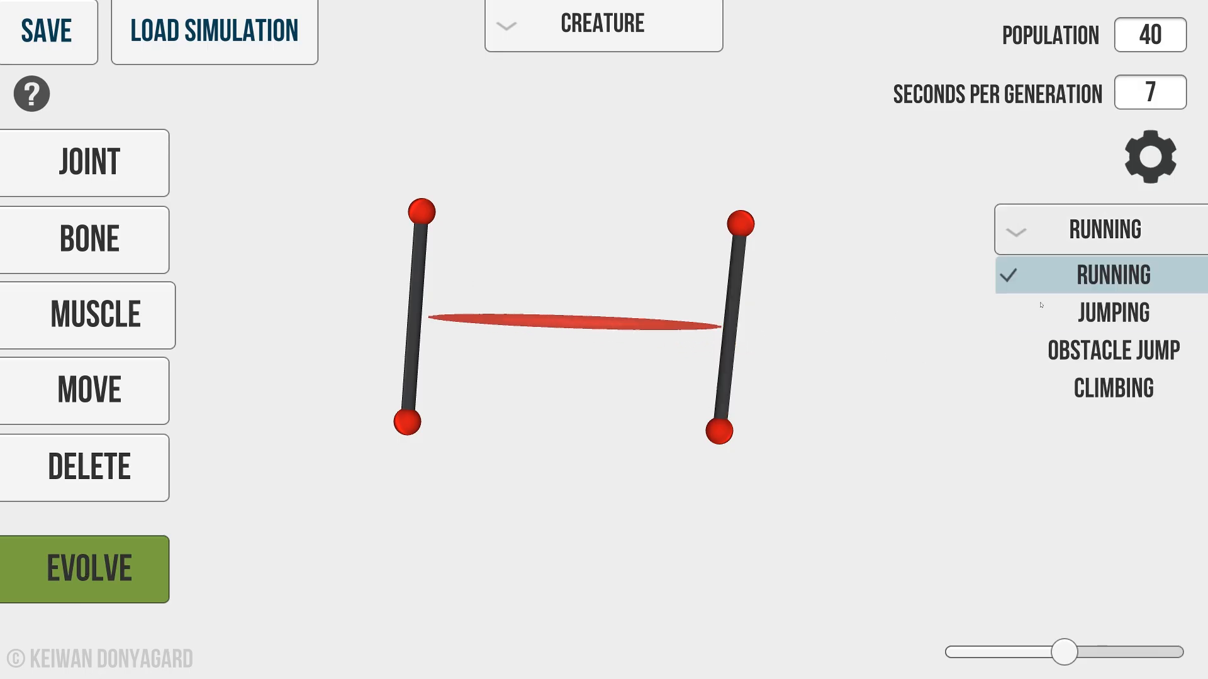
{"action": "left_click", "coordinate": [88, 568]}
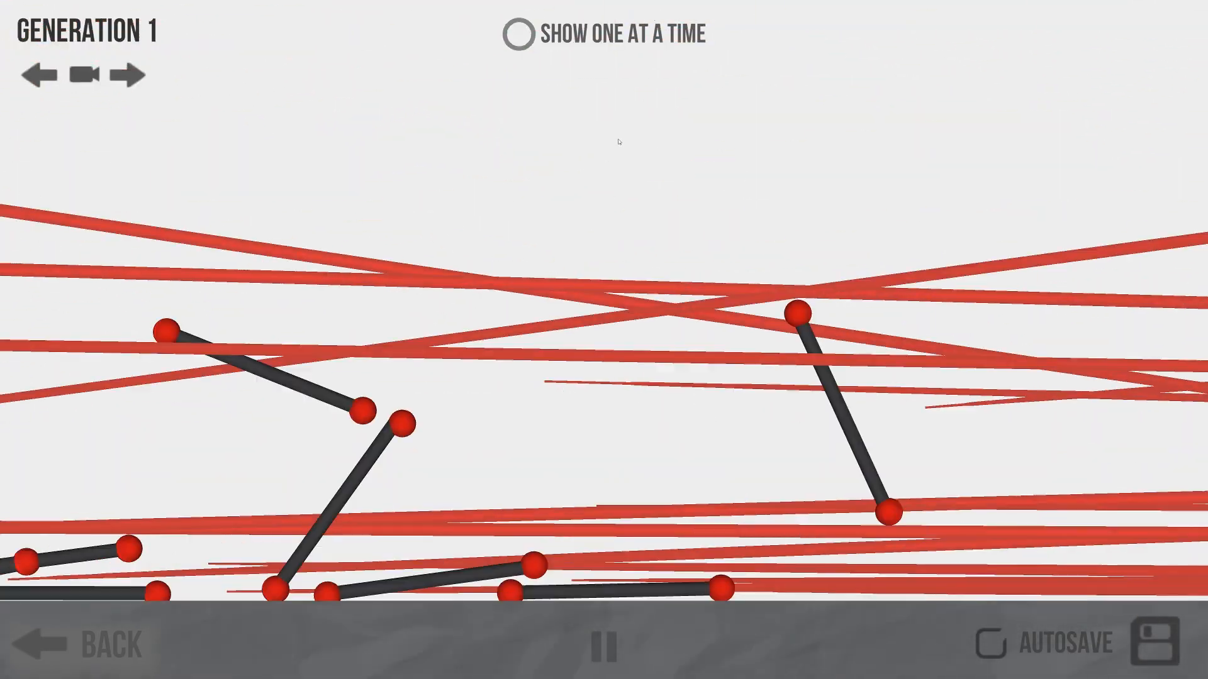
Show one creature at a time, then exit the running simulation to the editor.
{"action": "left_click", "coordinate": [518, 34]}
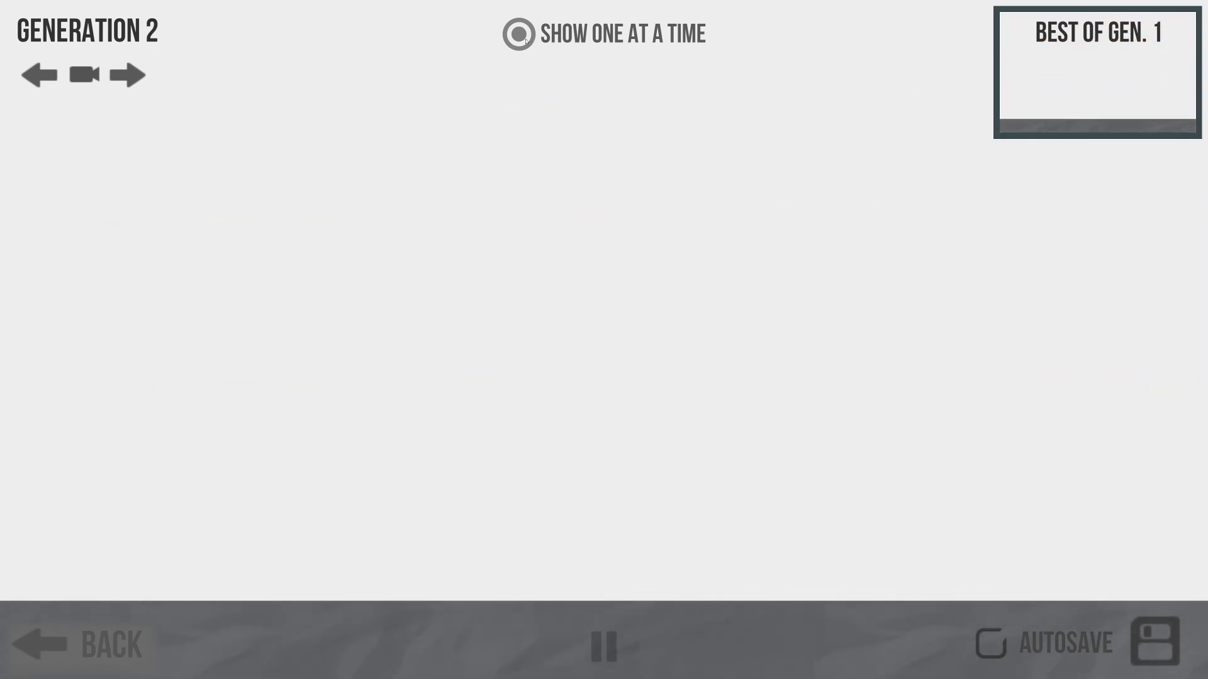
{"action": "left_click", "coordinate": [520, 34]}
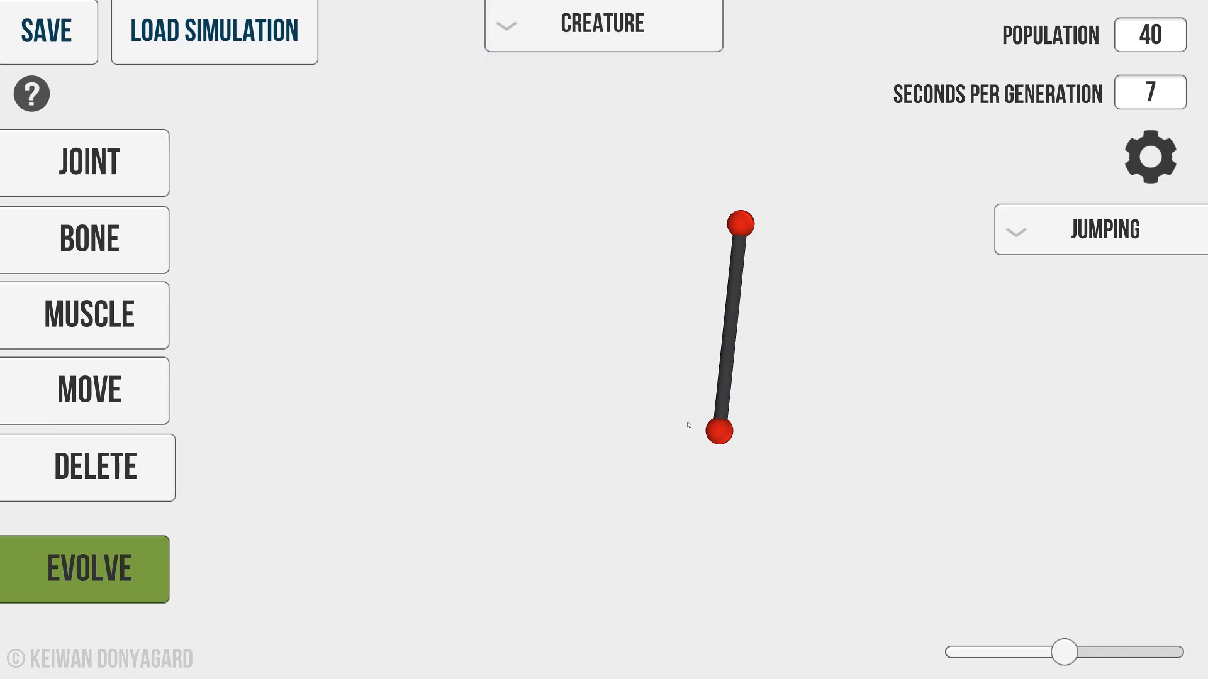
Enable the snapping grid in Advanced Settings for building the square creature.
{"action": "left_click", "coordinate": [1149, 156]}
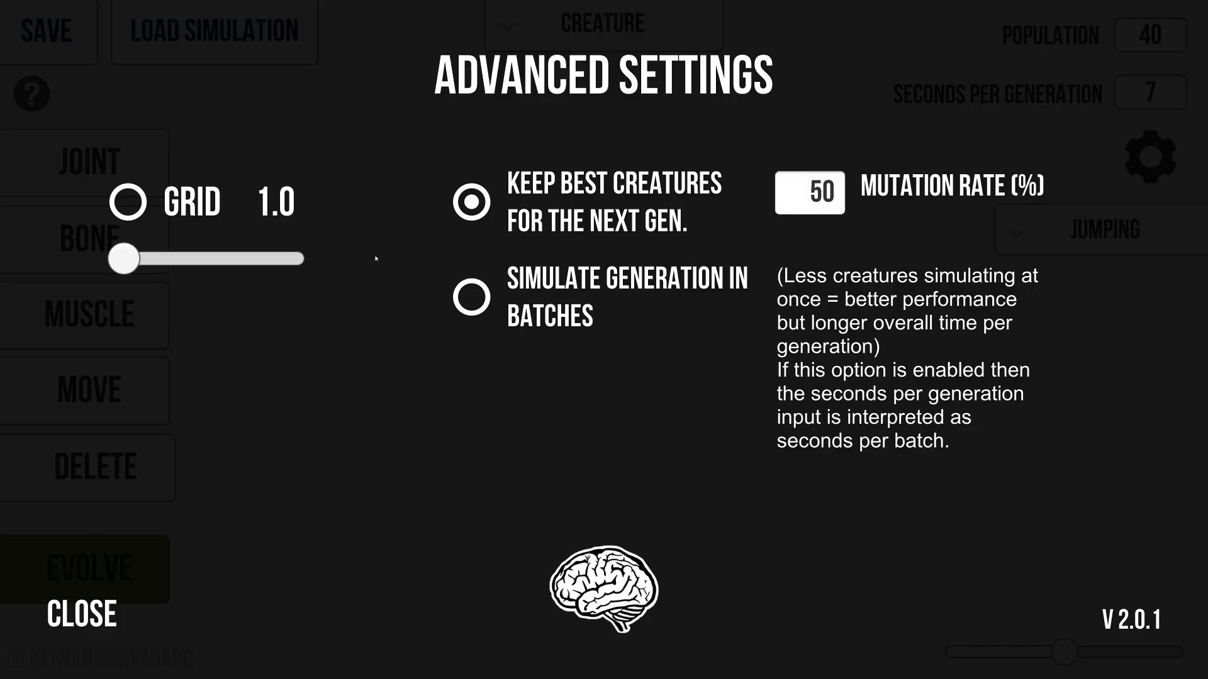
{"action": "left_click", "coordinate": [82, 614]}
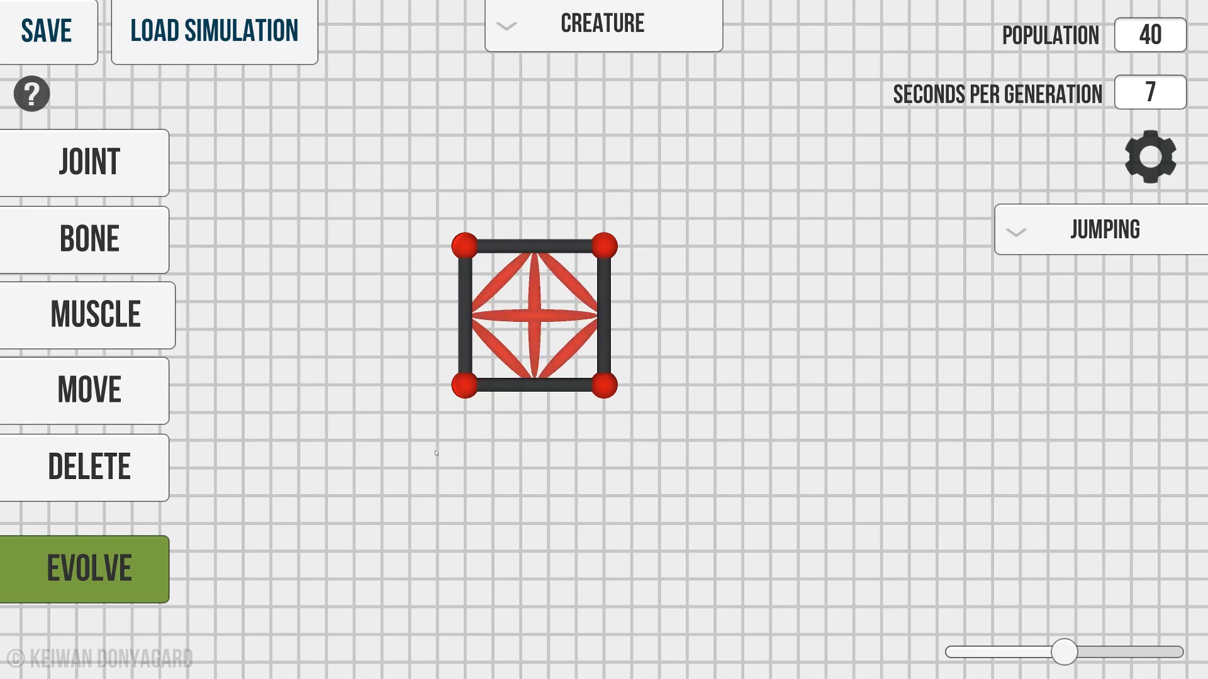
Evolve the square creature for jumping, viewing creatures one at a time.
{"action": "left_click", "coordinate": [87, 570]}
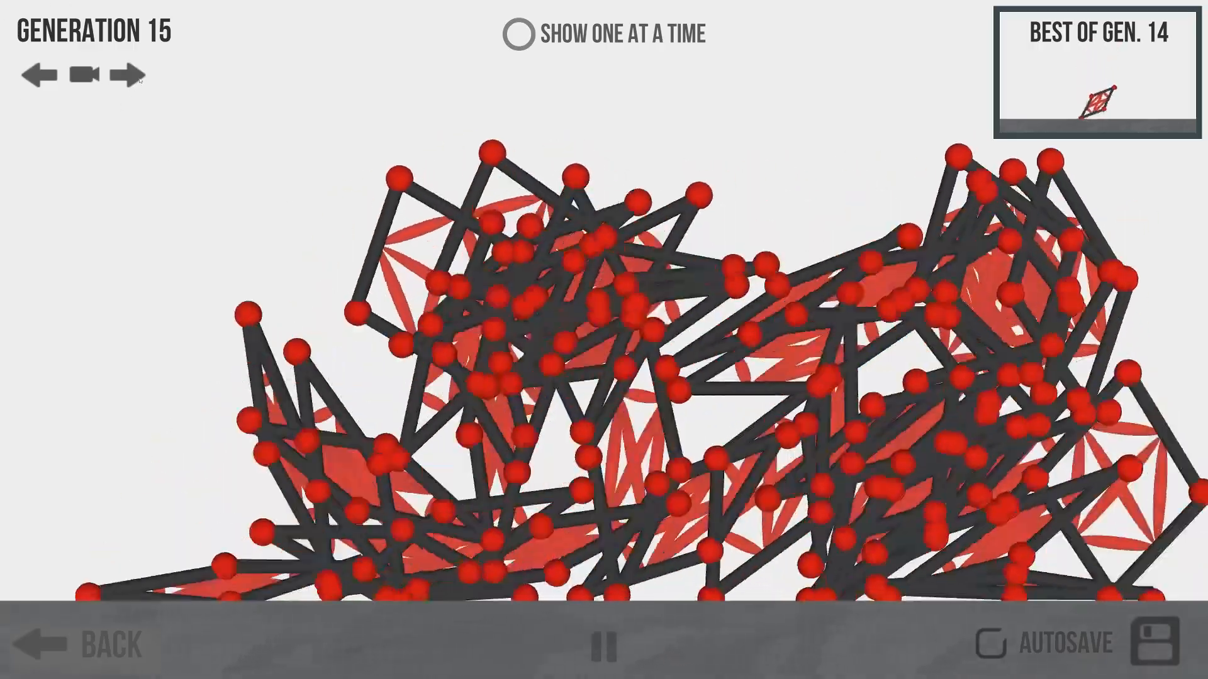
{"action": "left_click", "coordinate": [125, 75]}
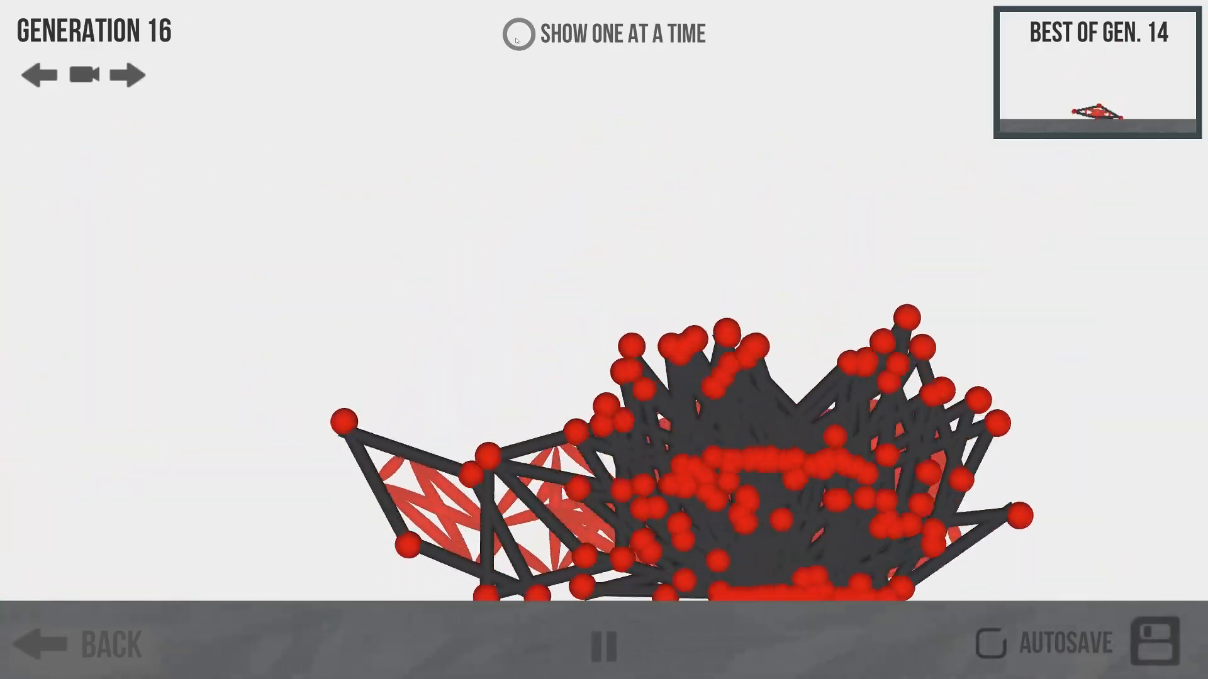
{"action": "left_click", "coordinate": [518, 35]}
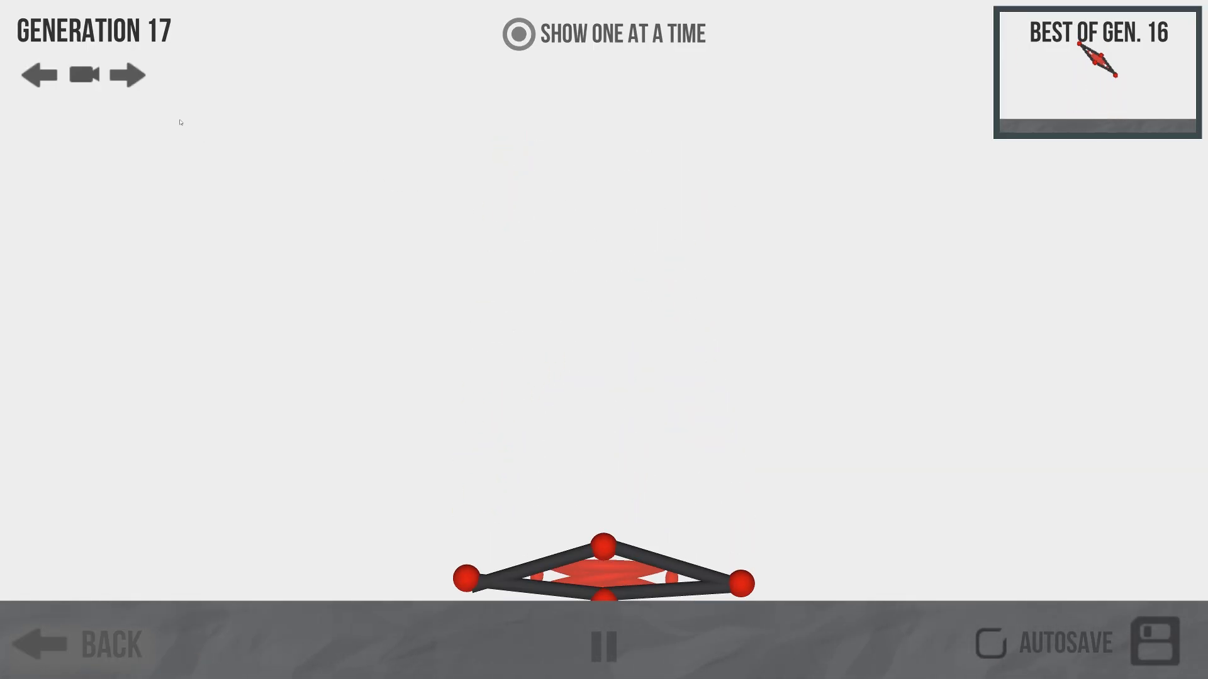
{"action": "left_click", "coordinate": [517, 32]}
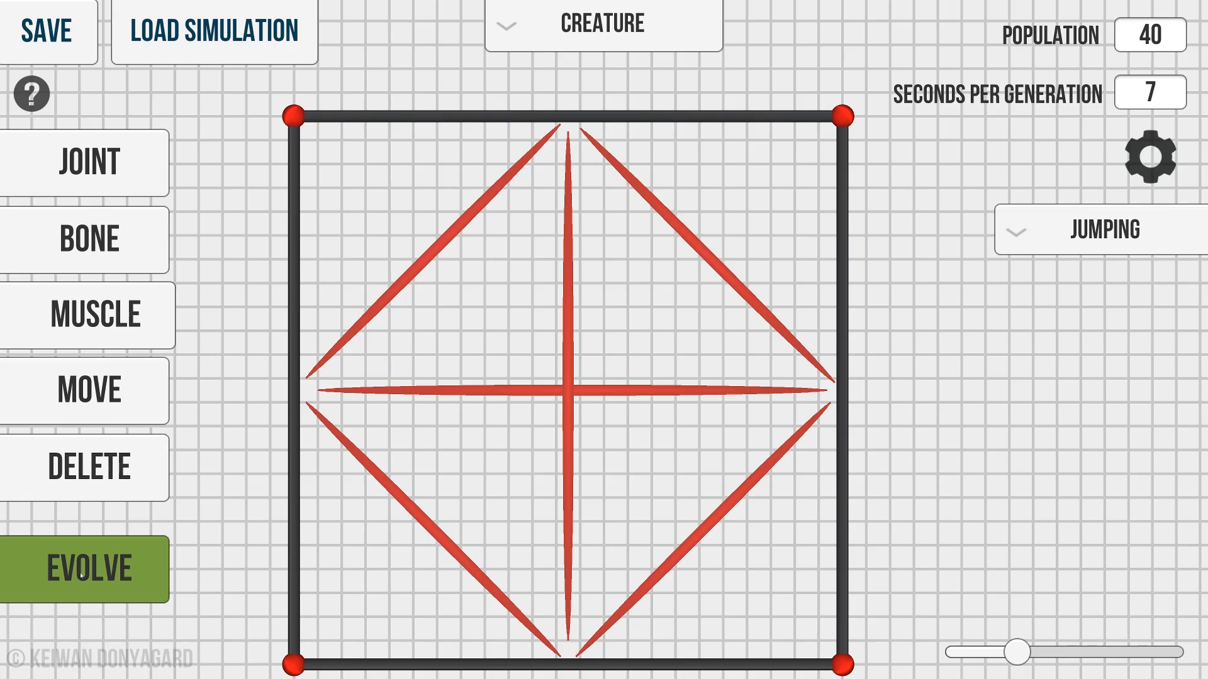
Start evolving the enlarged square creature again.
{"action": "left_click", "coordinate": [86, 570]}
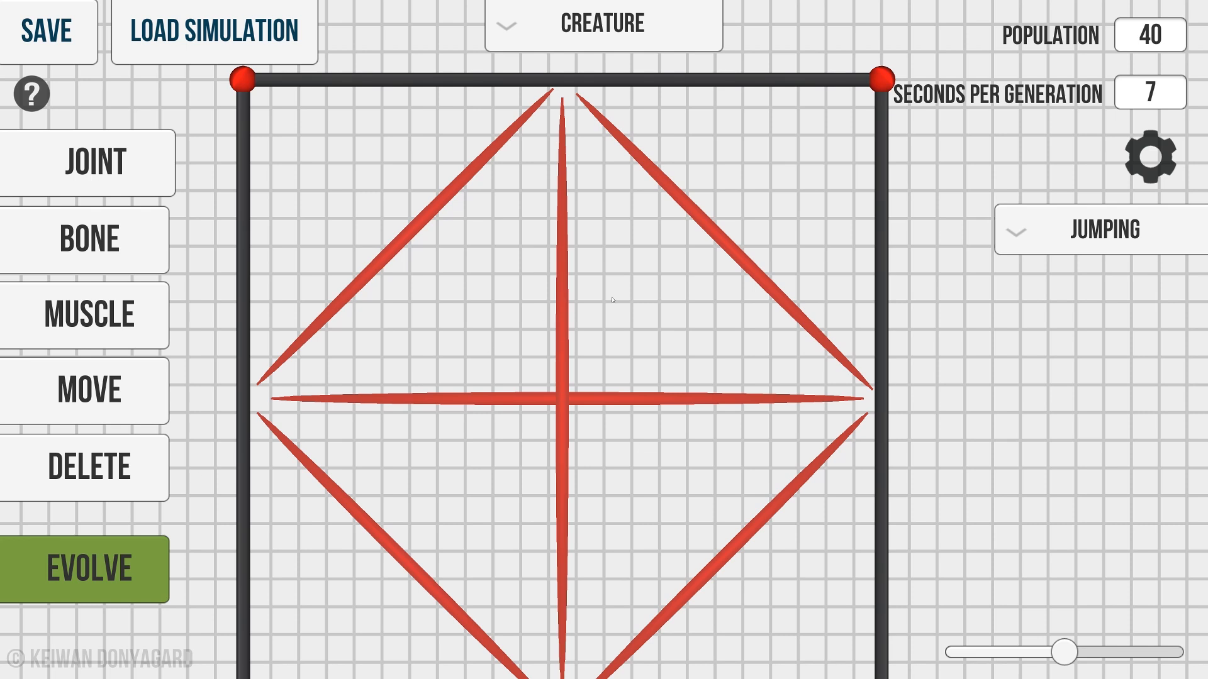
{"action": "mouse_move", "coordinate": [121, 478]}
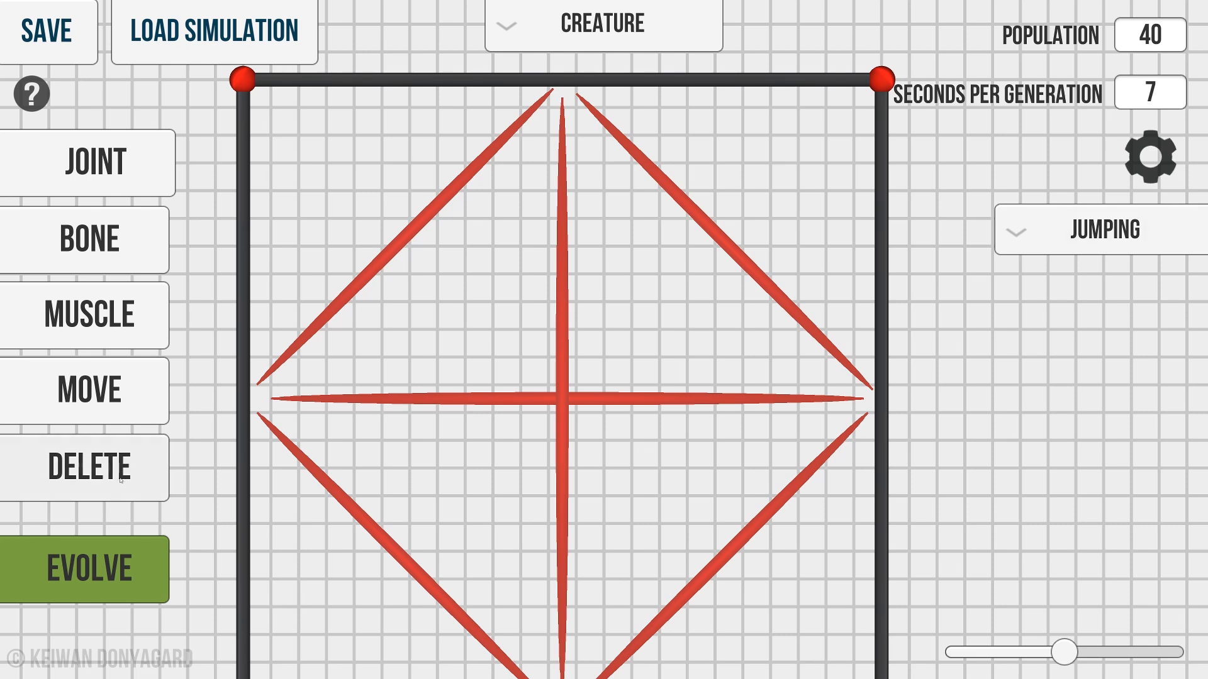
Load a saved creature, make Running the task, and start evolving the octagon.
{"action": "left_click", "coordinate": [602, 23]}
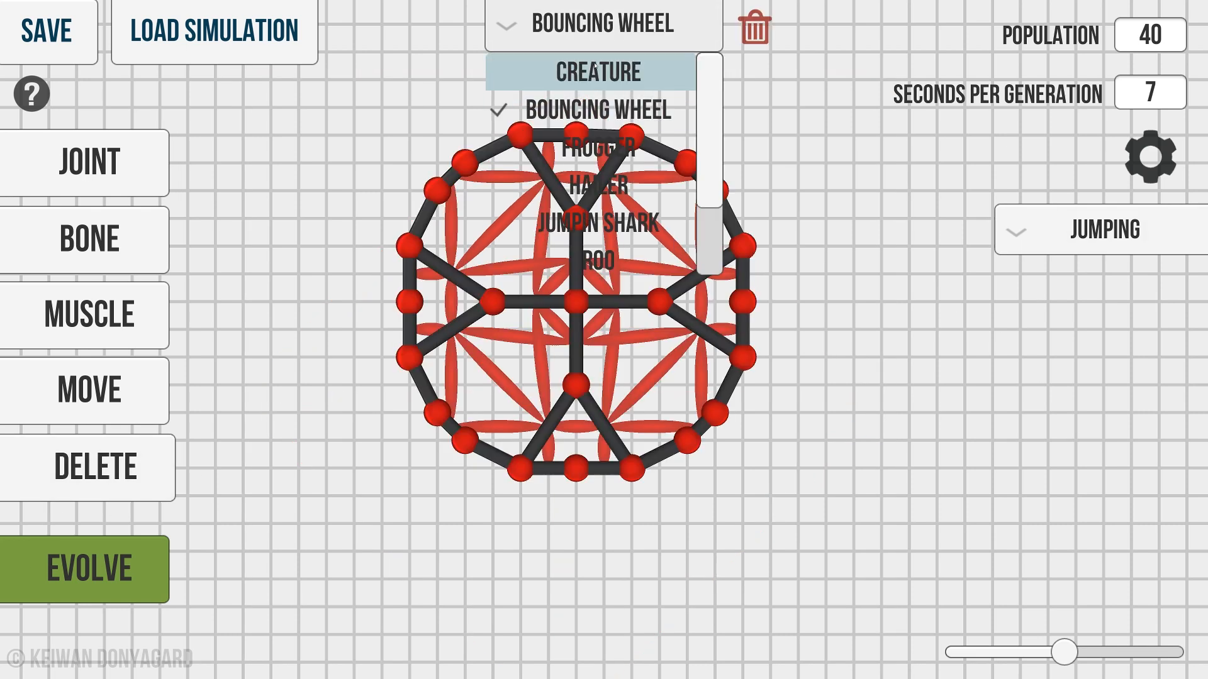
{"action": "left_click", "coordinate": [591, 73]}
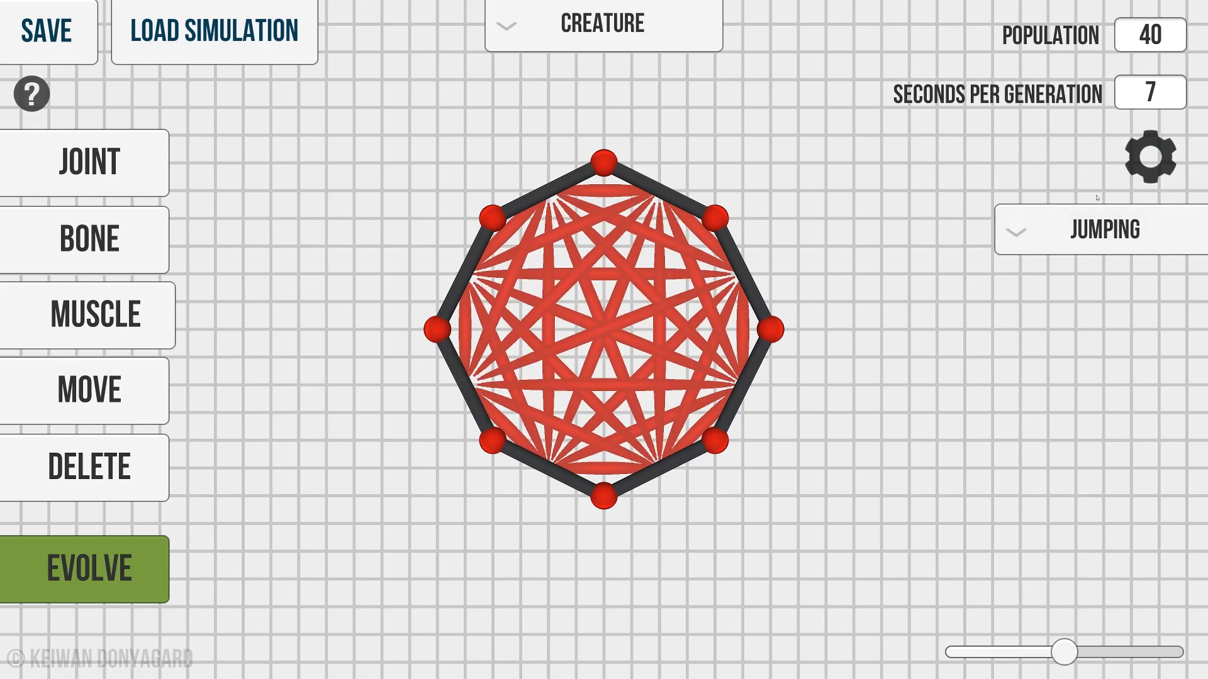
{"action": "left_click", "coordinate": [1105, 229]}
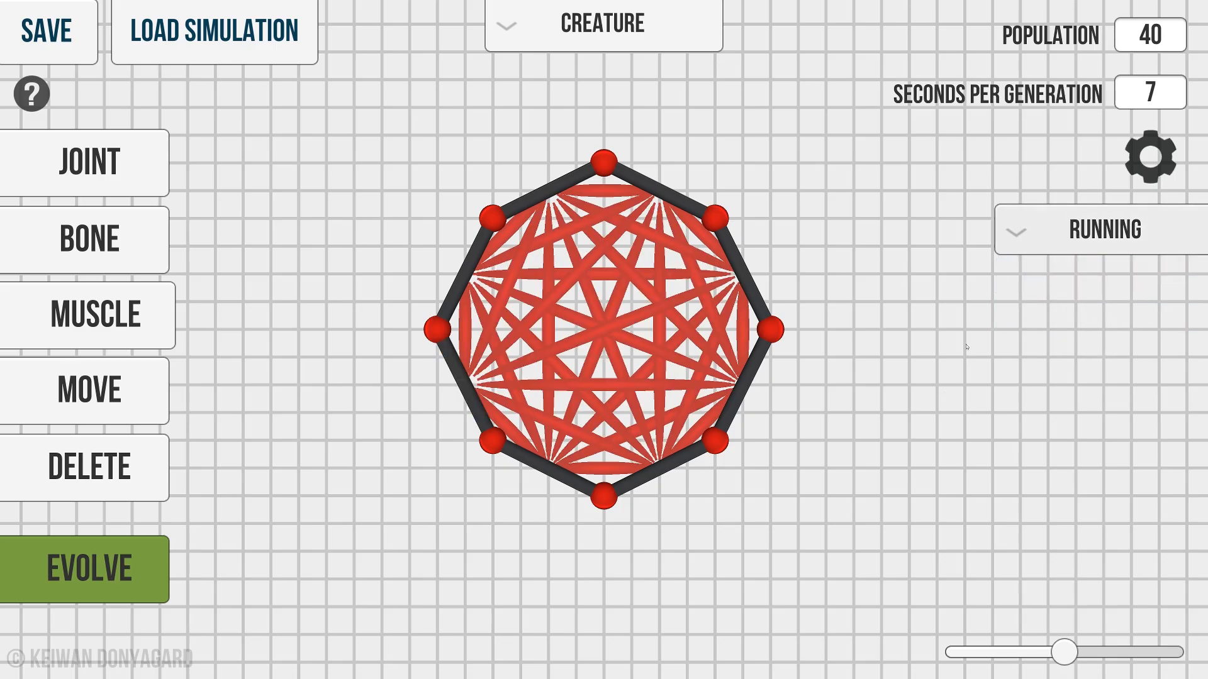
{"action": "left_click", "coordinate": [88, 567]}
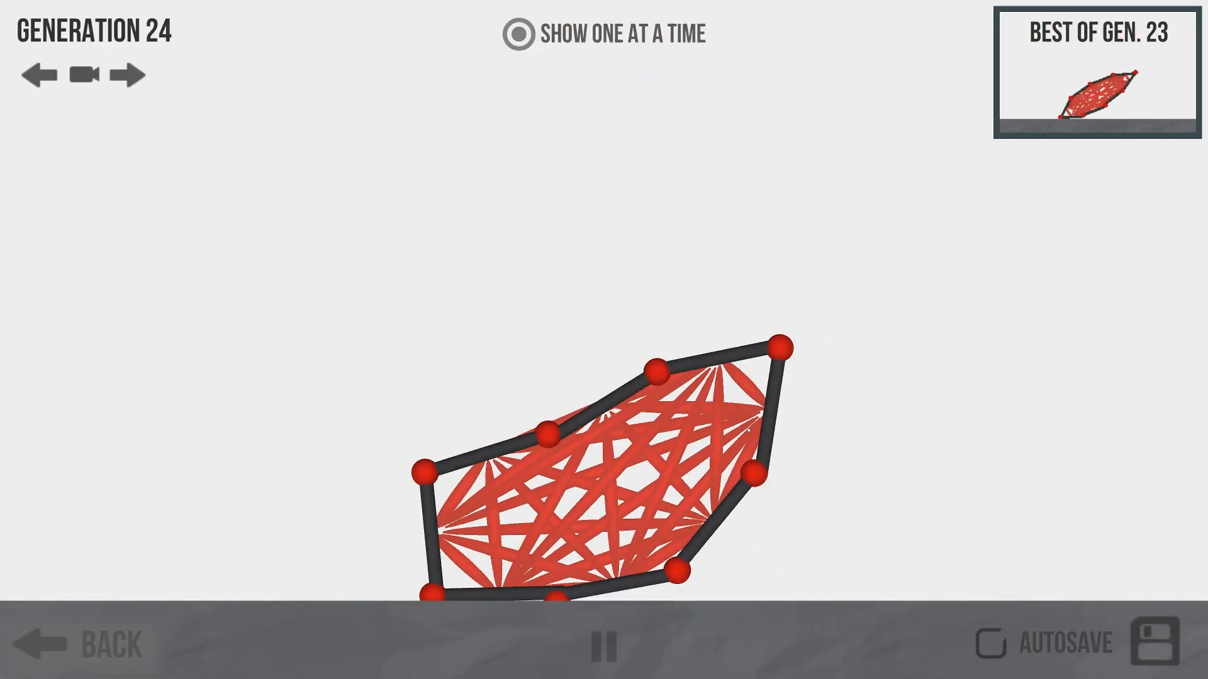
Leave the octagon's running simulation and return to the editor.
{"action": "left_click", "coordinate": [126, 76]}
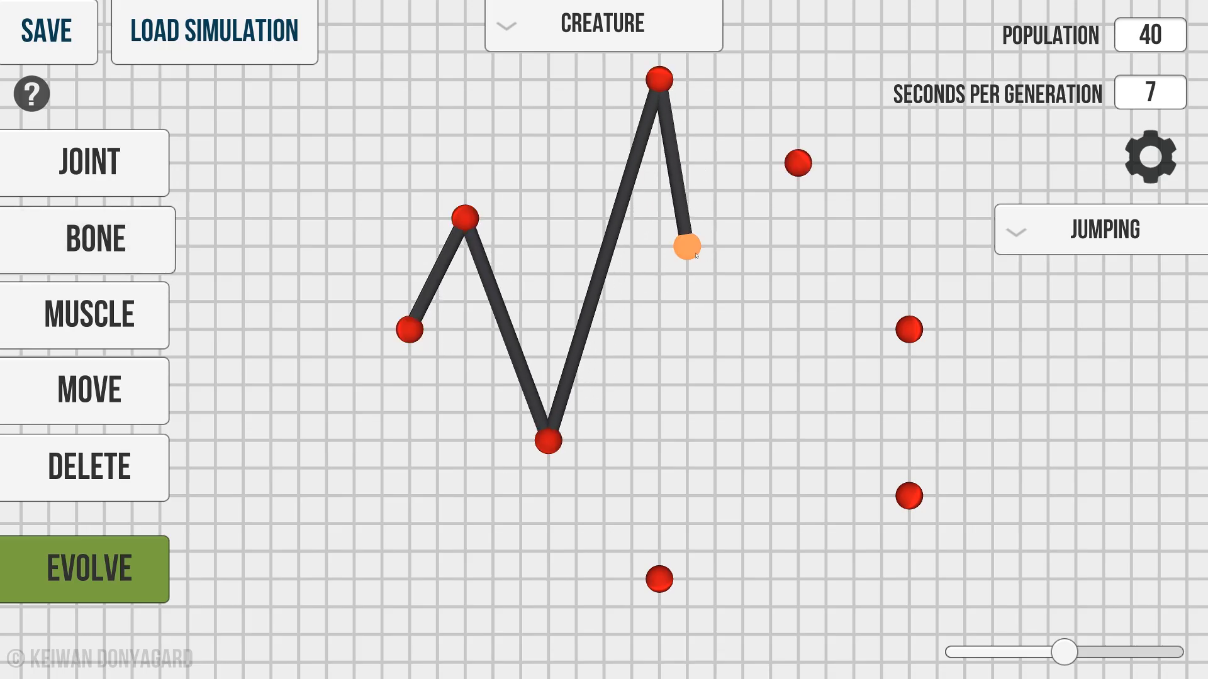
Connect the next joints with a bone and switch the stick creature's goal to Running.
{"action": "left_click_drag", "start_coordinate": [686, 247], "coordinate": [658, 581]}
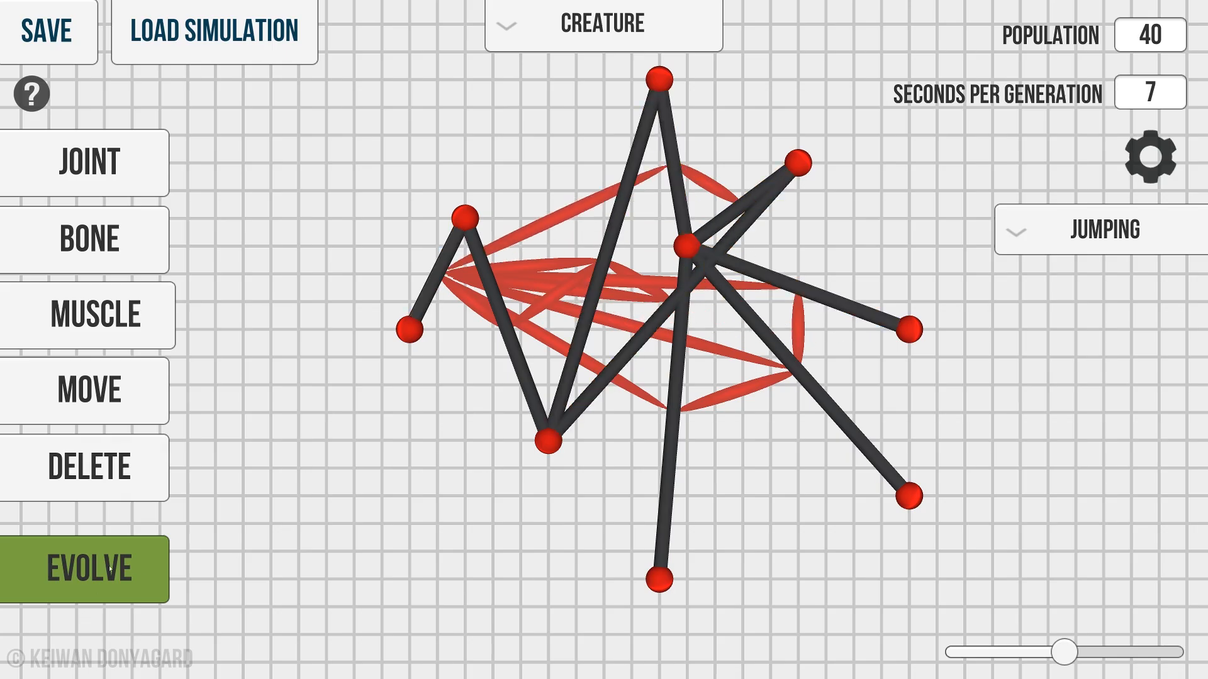
{"action": "left_click", "coordinate": [1102, 229]}
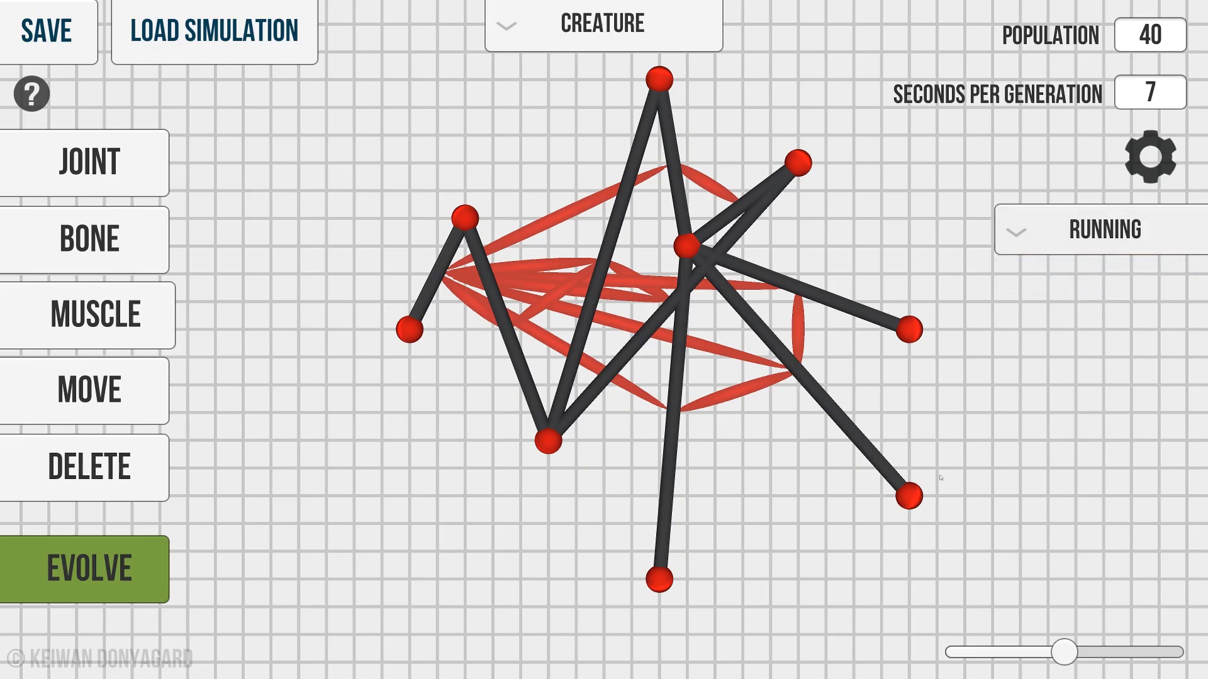
Start evolving the stick creature for running.
{"action": "left_click", "coordinate": [88, 569]}
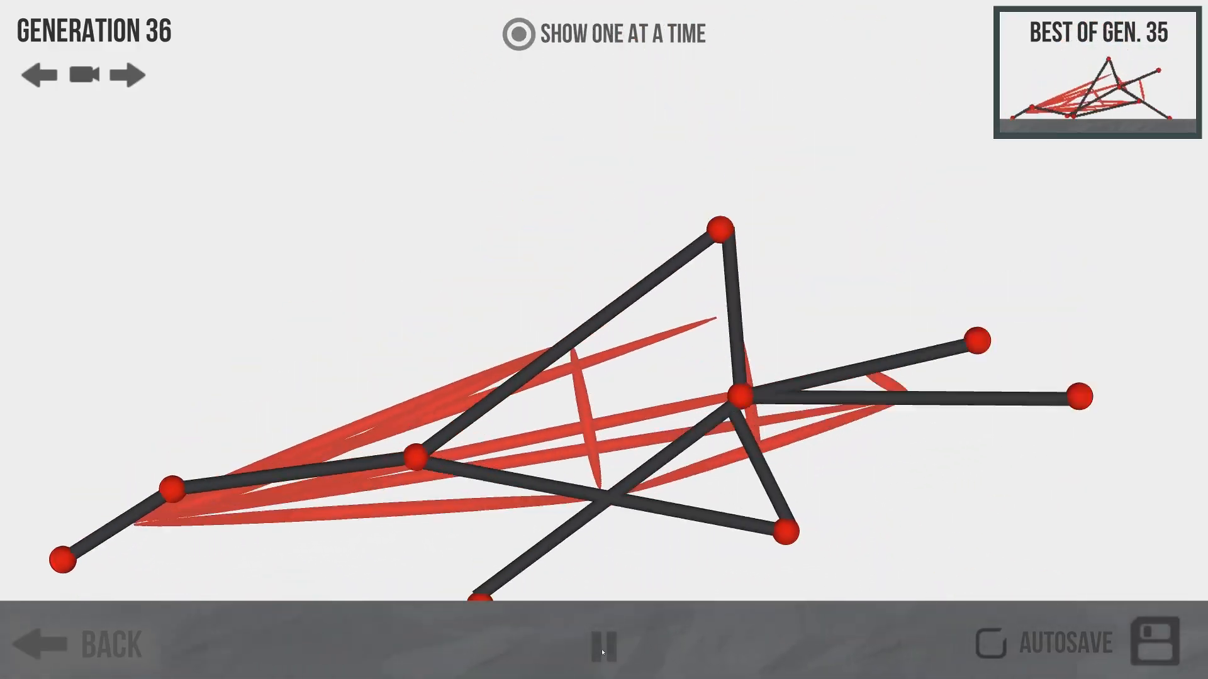
Briefly pause the evolution to view its settings, then resume the generations.
{"action": "left_click", "coordinate": [606, 643]}
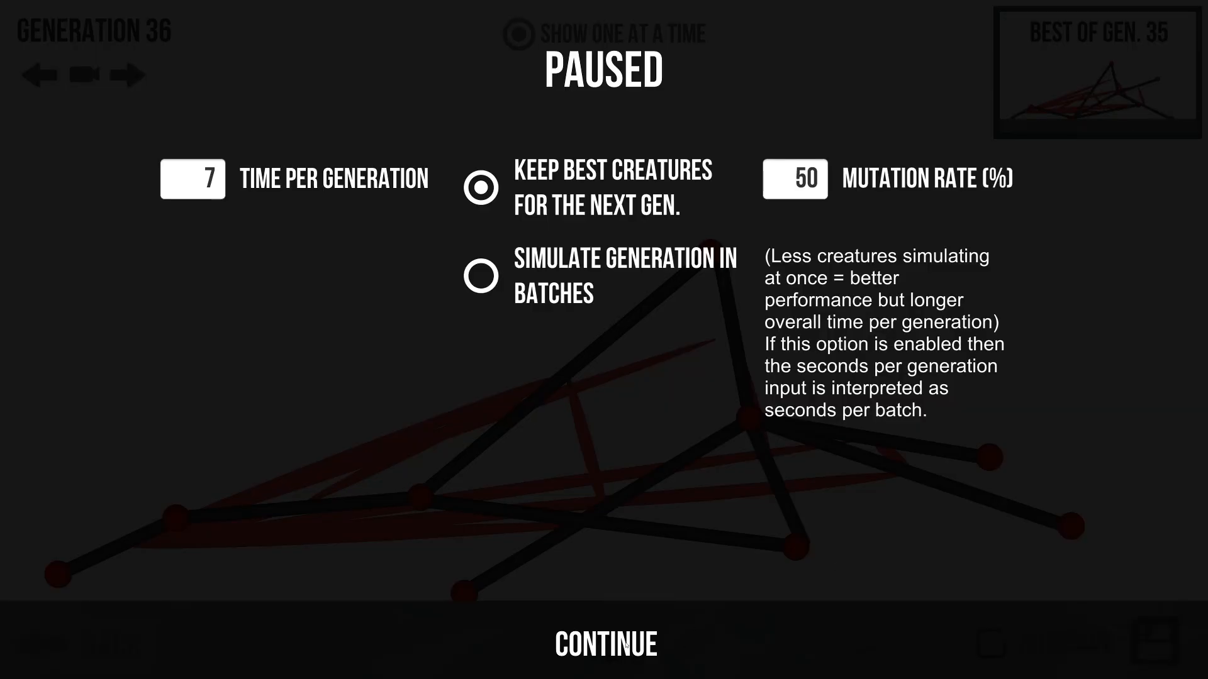
{"action": "left_click", "coordinate": [605, 645]}
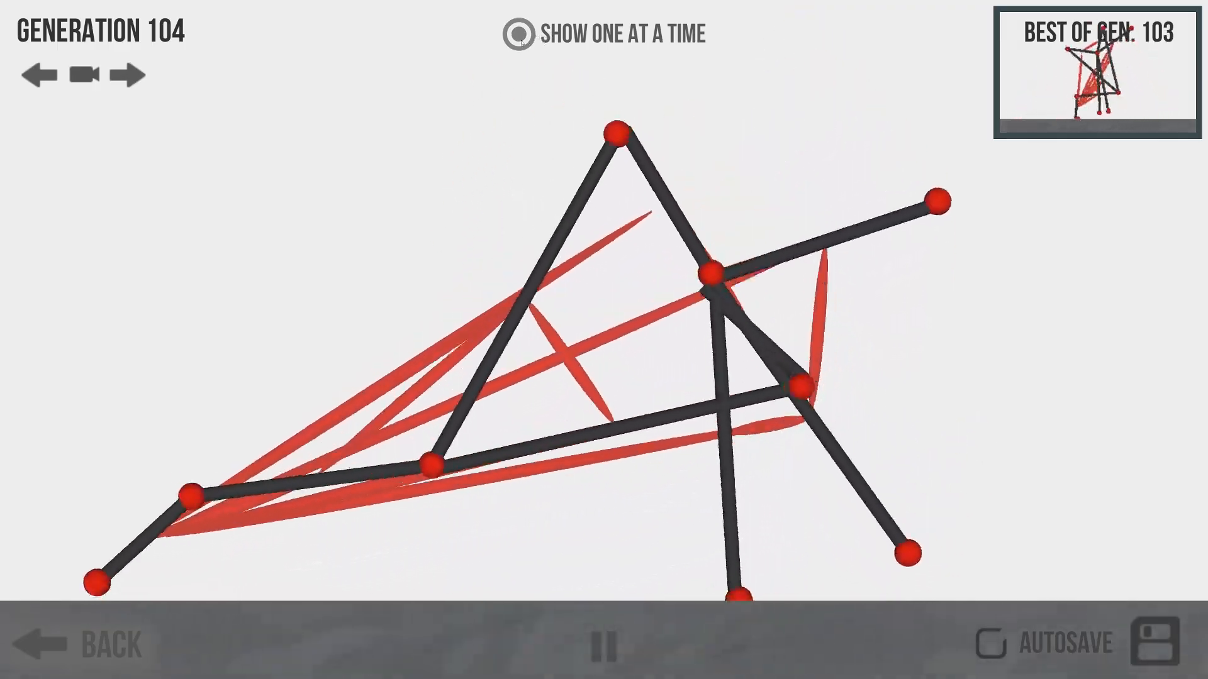
Show the whole population at once, then return from the simulation to the creature editor.
{"action": "left_click", "coordinate": [516, 33]}
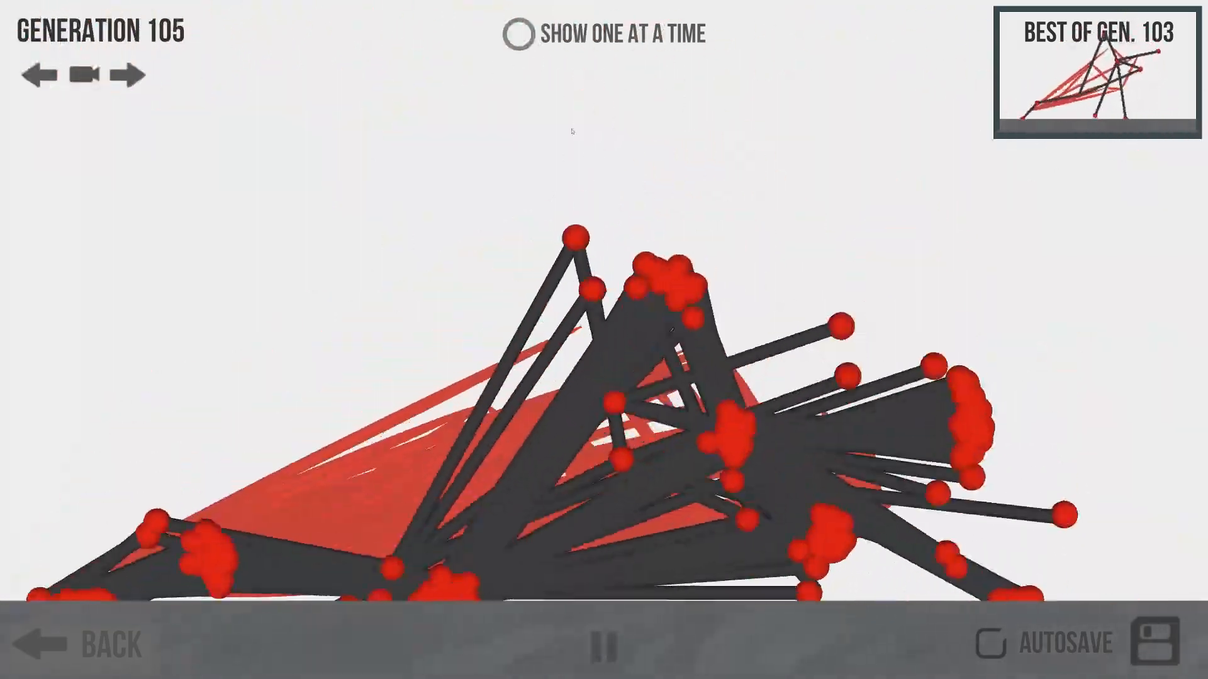
{"action": "left_click", "coordinate": [519, 32]}
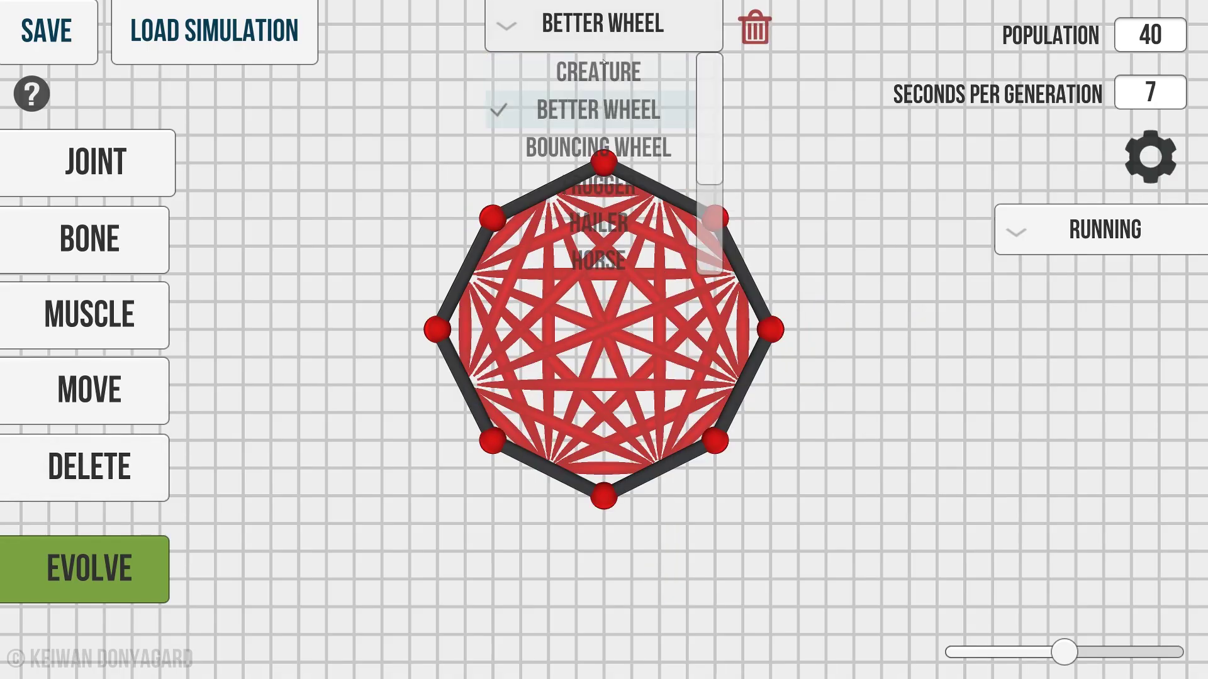
Select a new blank creature so the editor grid is empty.
{"action": "left_click", "coordinate": [597, 70]}
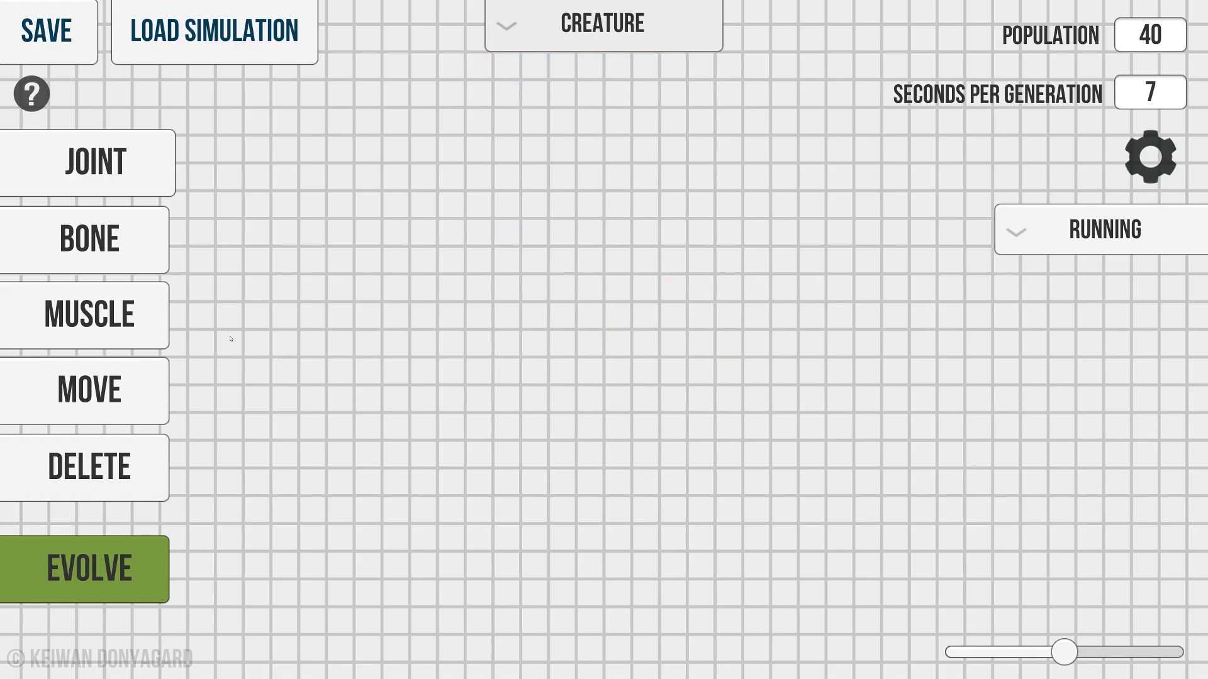
{"action": "mouse_move", "coordinate": [143, 177]}
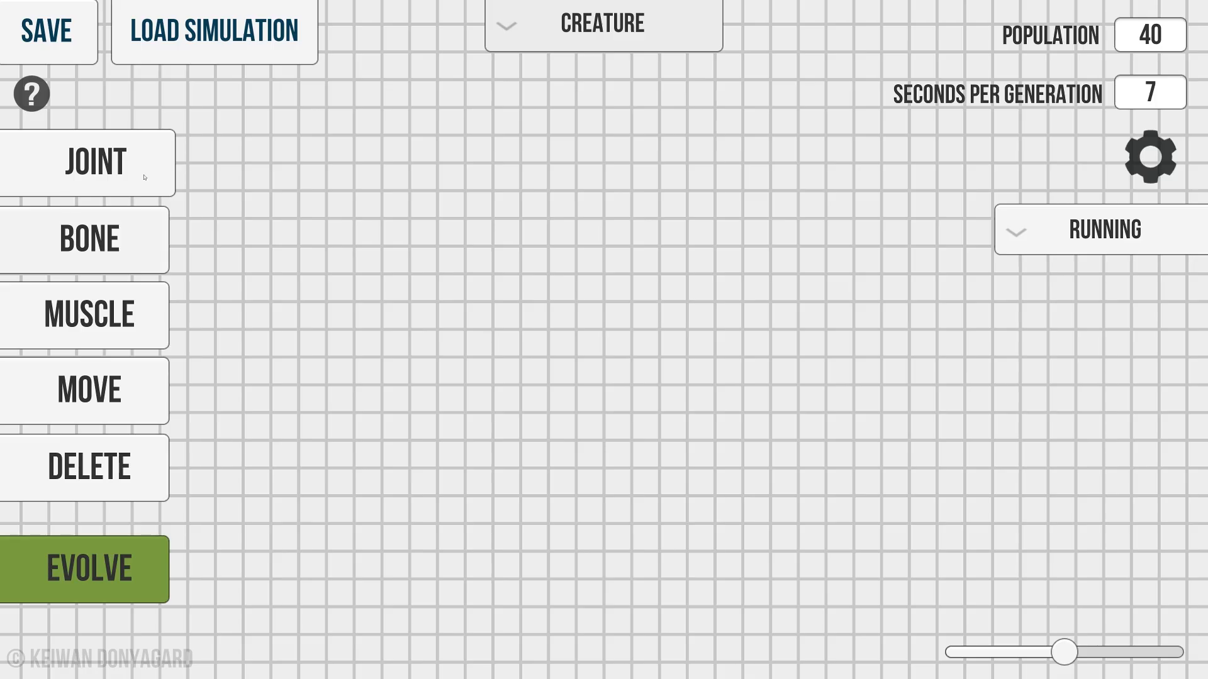
{"action": "mouse_move", "coordinate": [914, 159]}
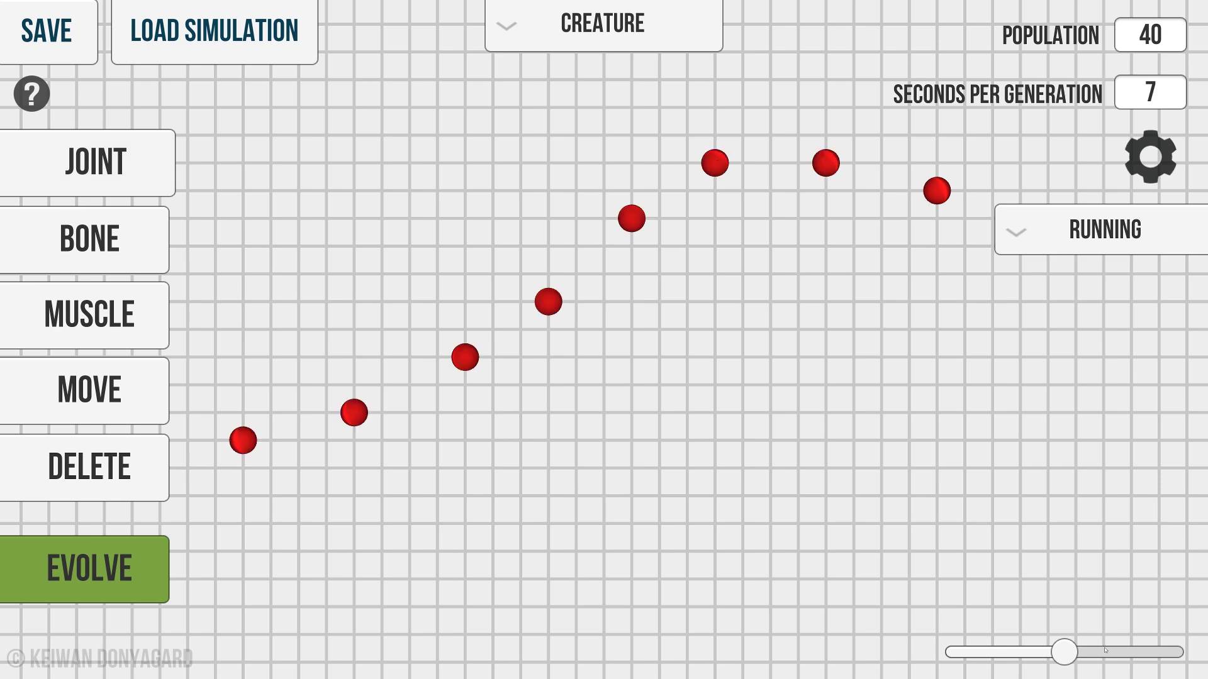
Zoom out the building grid with the slider to make room for the dinosaur.
{"action": "left_click_drag", "start_coordinate": [1063, 653], "coordinate": [955, 653]}
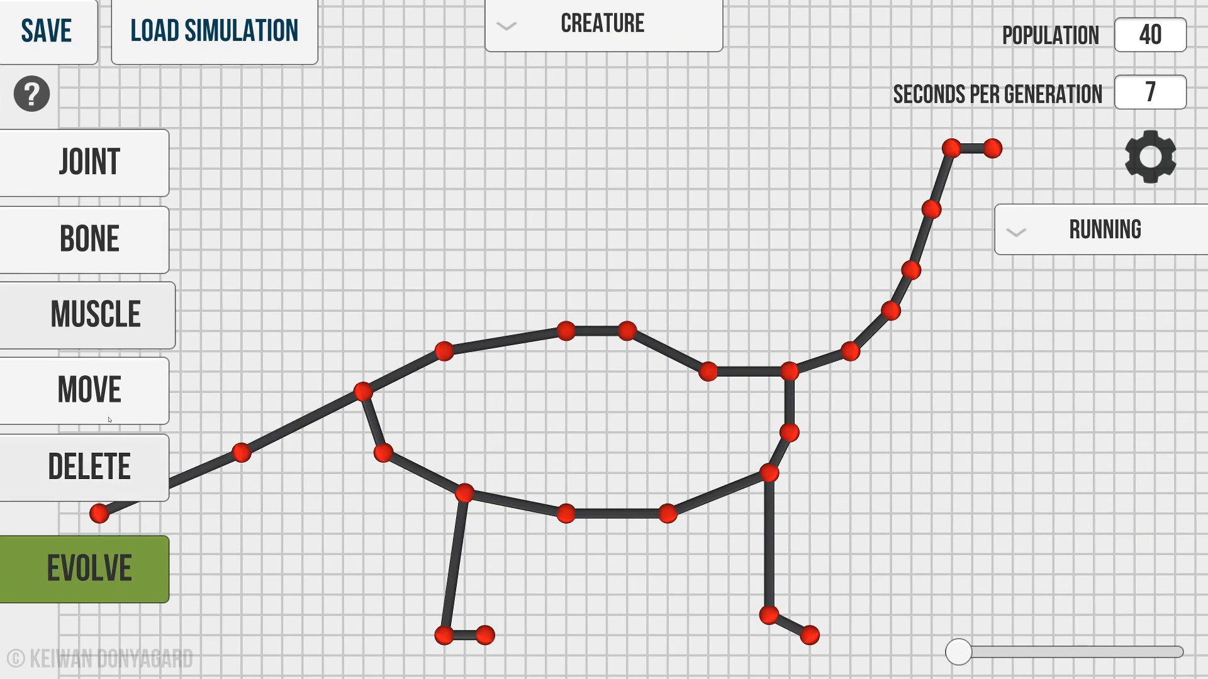
{"action": "mouse_move", "coordinate": [331, 496]}
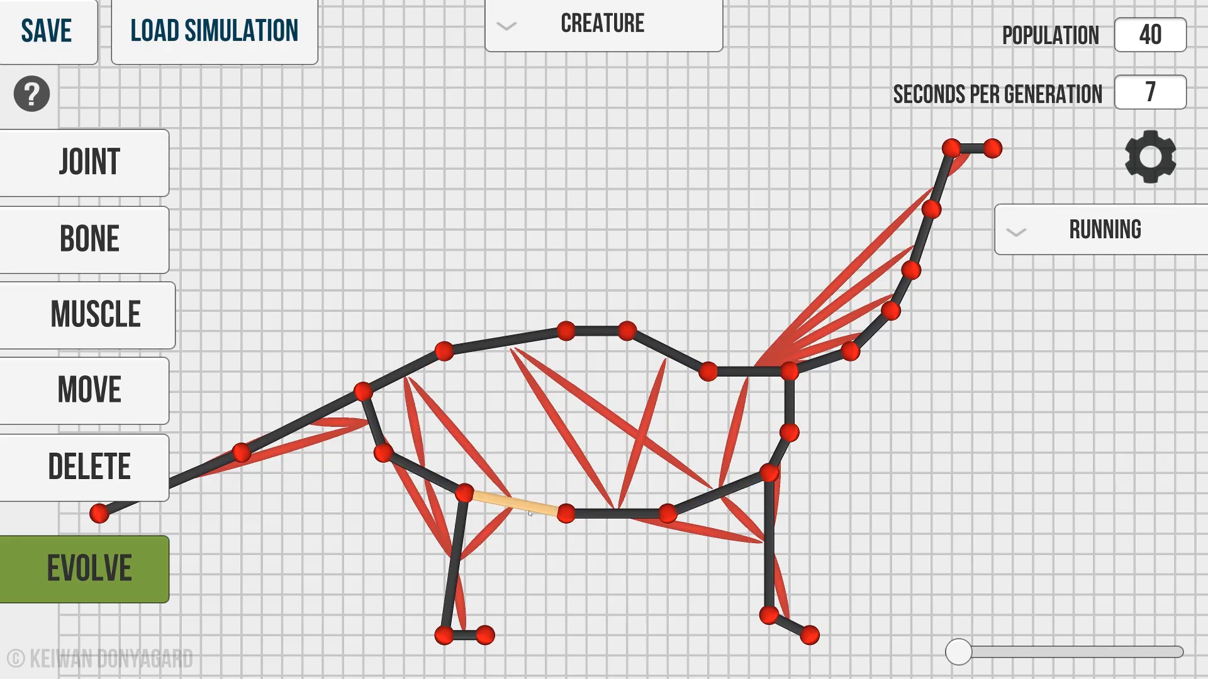
{"action": "left_click", "coordinate": [81, 569]}
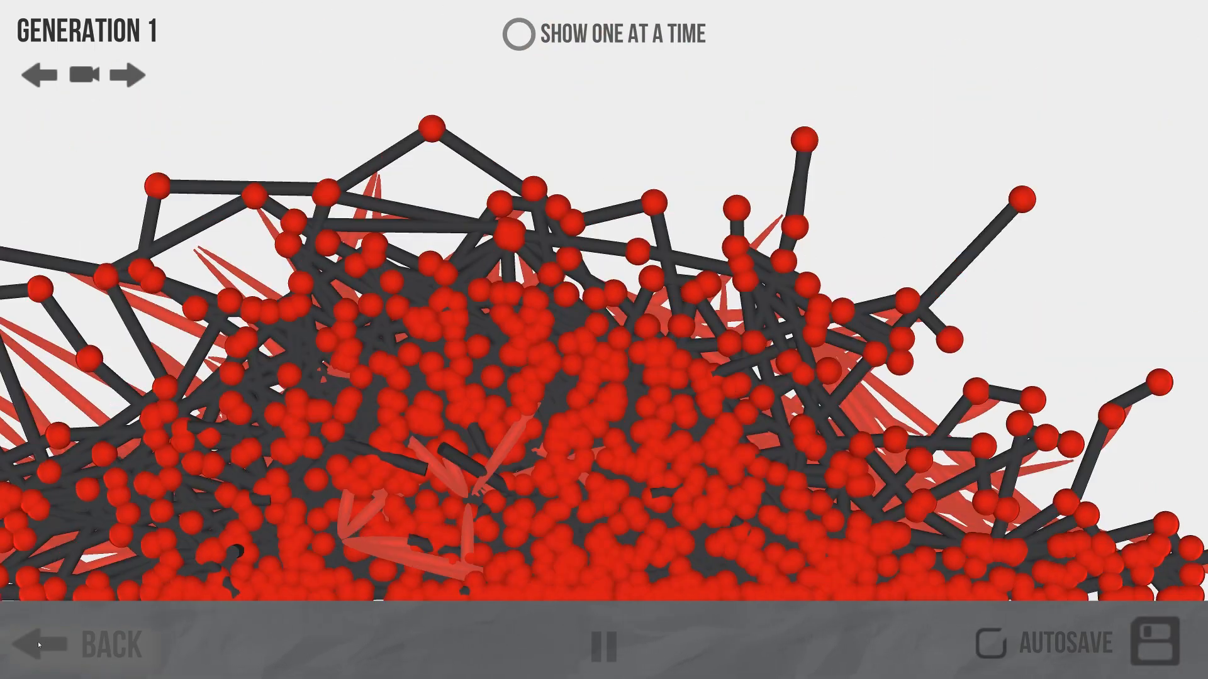
{"action": "left_click", "coordinate": [518, 35]}
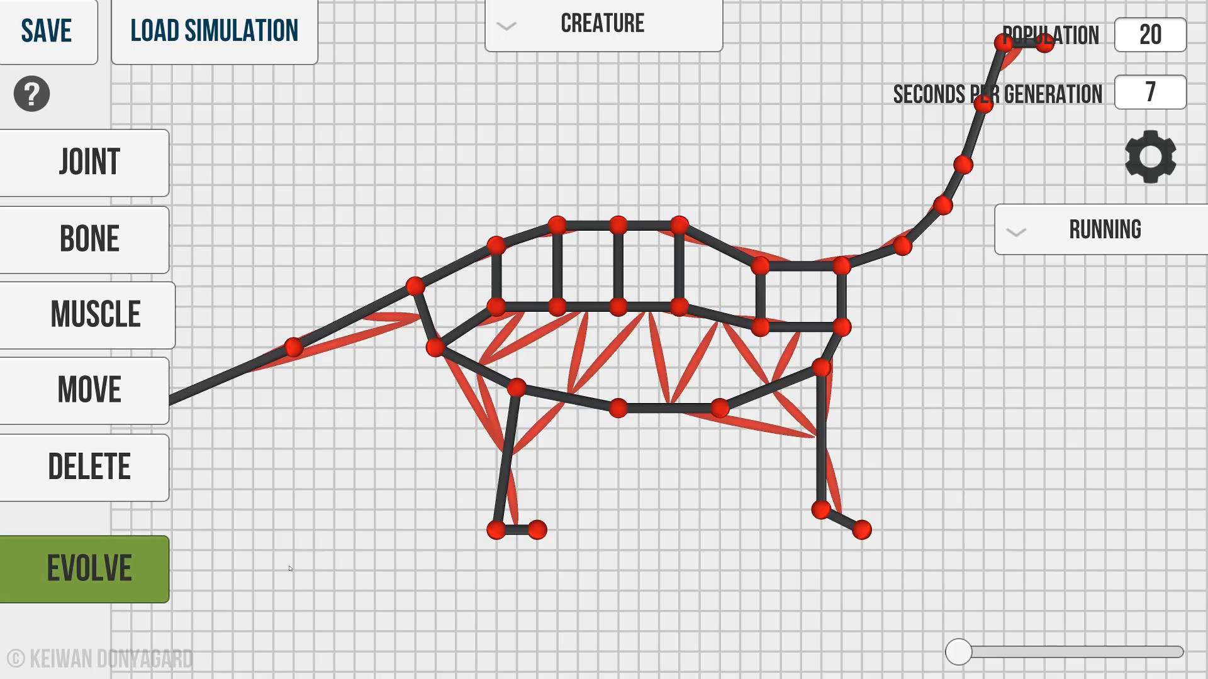
Add another bracing bone across the dinosaur's body and start evolving it.
{"action": "left_click", "coordinate": [88, 570]}
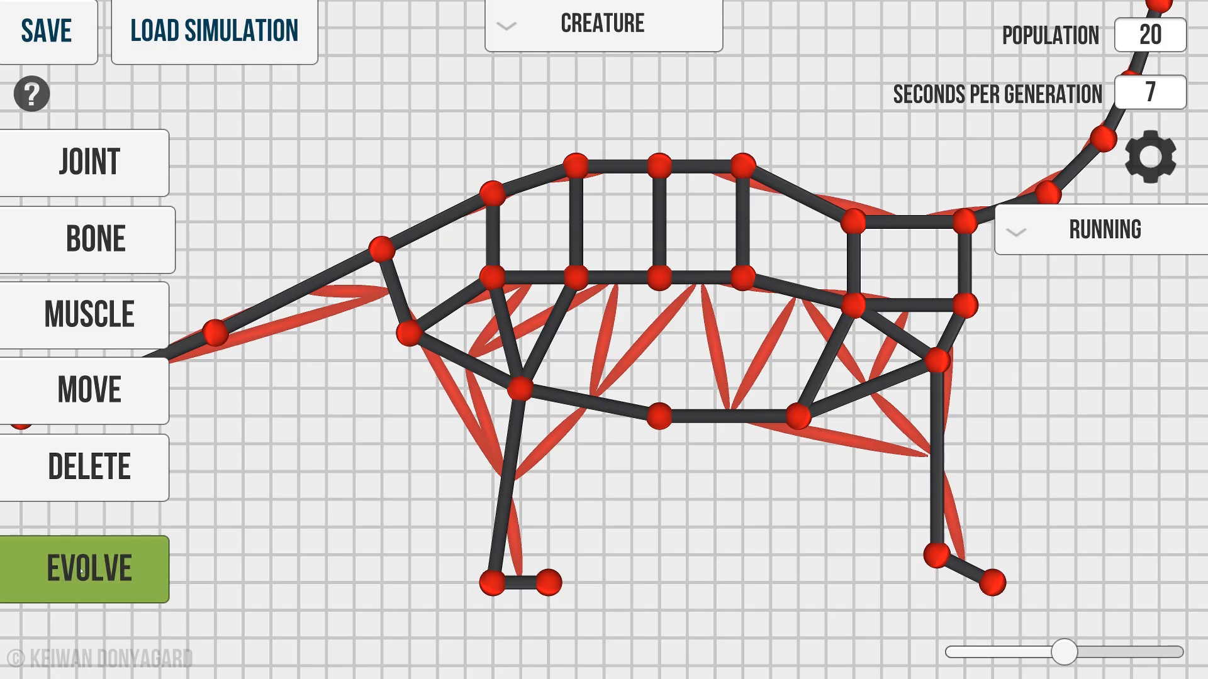
{"action": "left_click", "coordinate": [83, 570]}
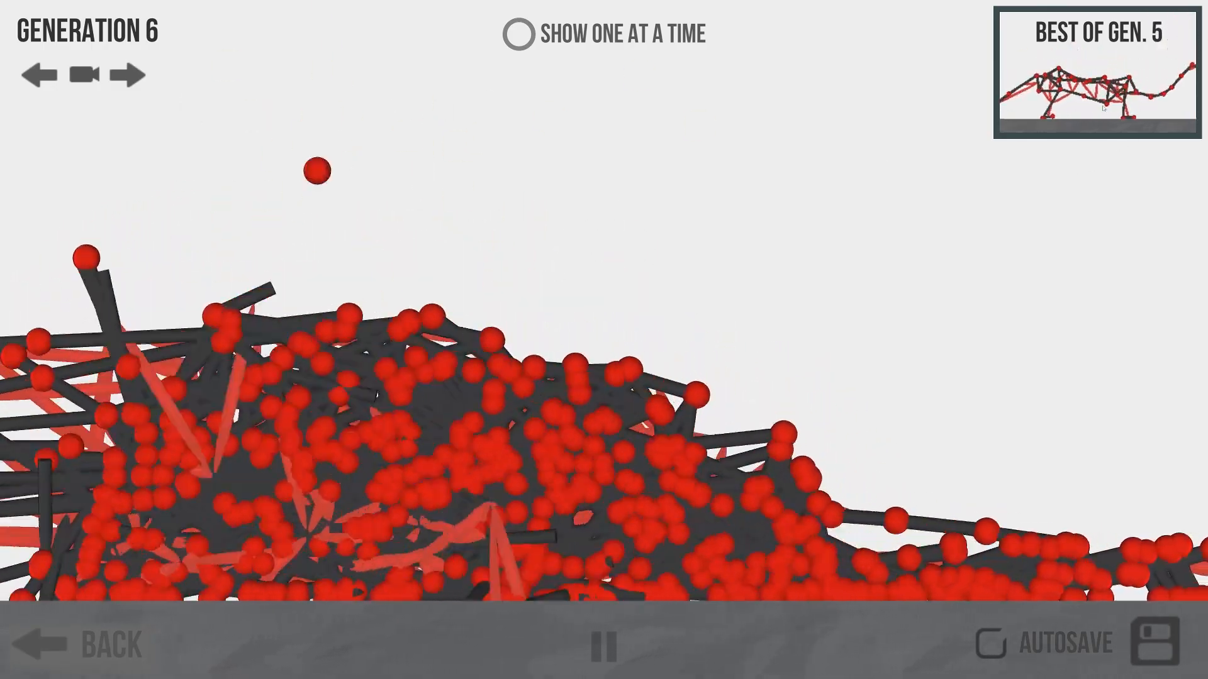
Watch one dinosaur at a time, then go back to the dinosaur design in the editor.
{"action": "left_click", "coordinate": [518, 34]}
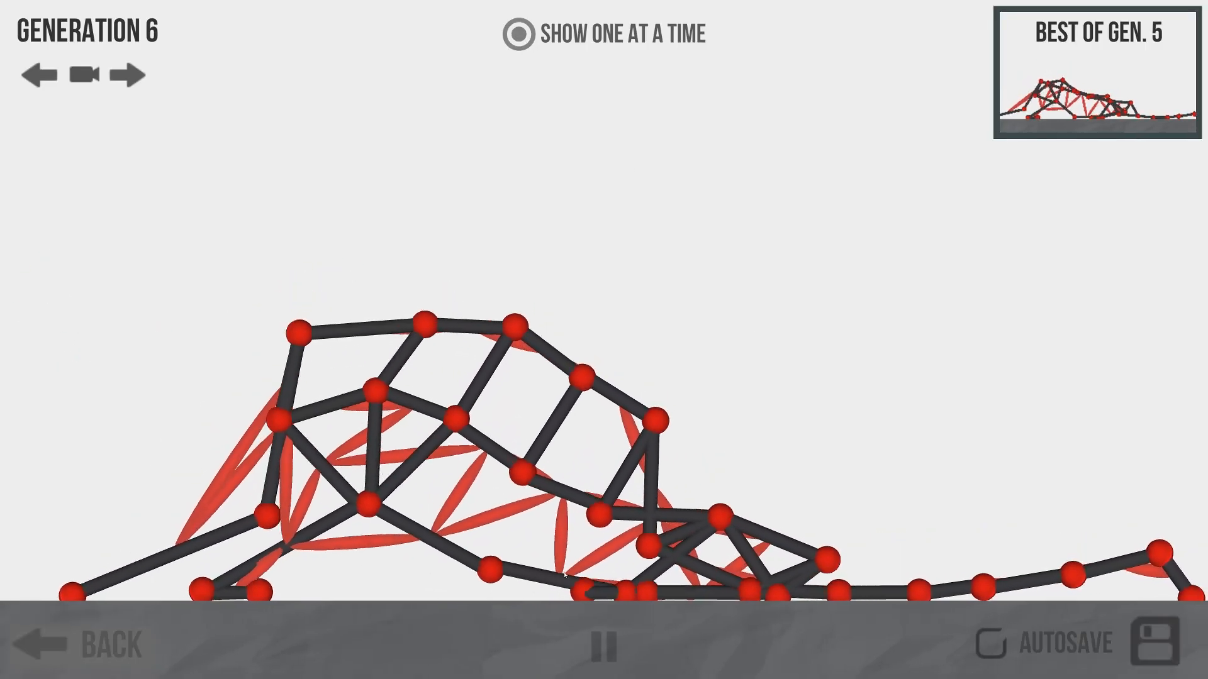
{"action": "left_click", "coordinate": [126, 75]}
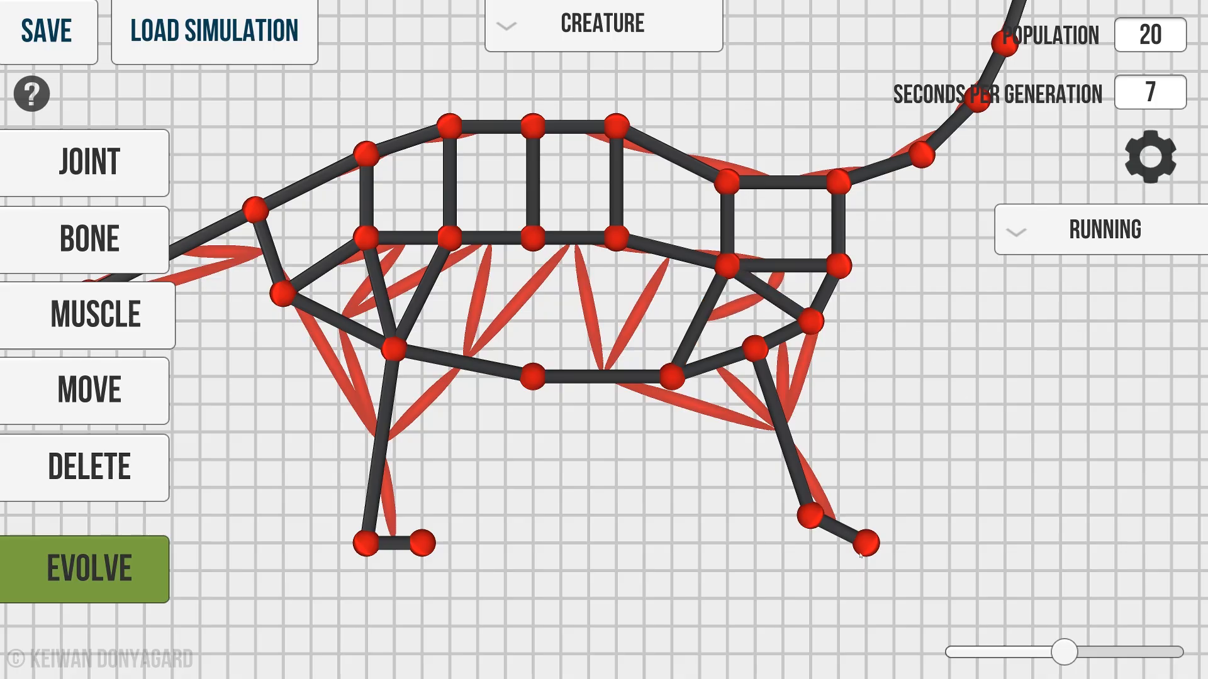
Evolve the reworked dinosaur again, then pause the run to adjust settings.
{"action": "left_click", "coordinate": [88, 568]}
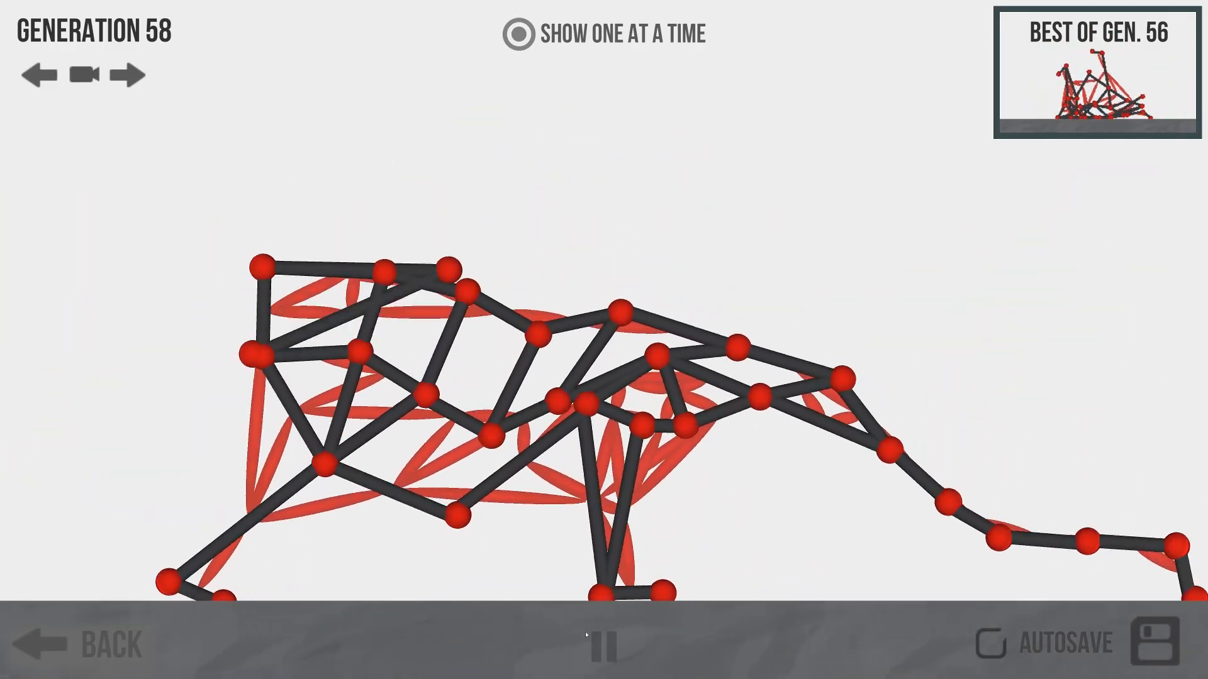
{"action": "left_click", "coordinate": [604, 644]}
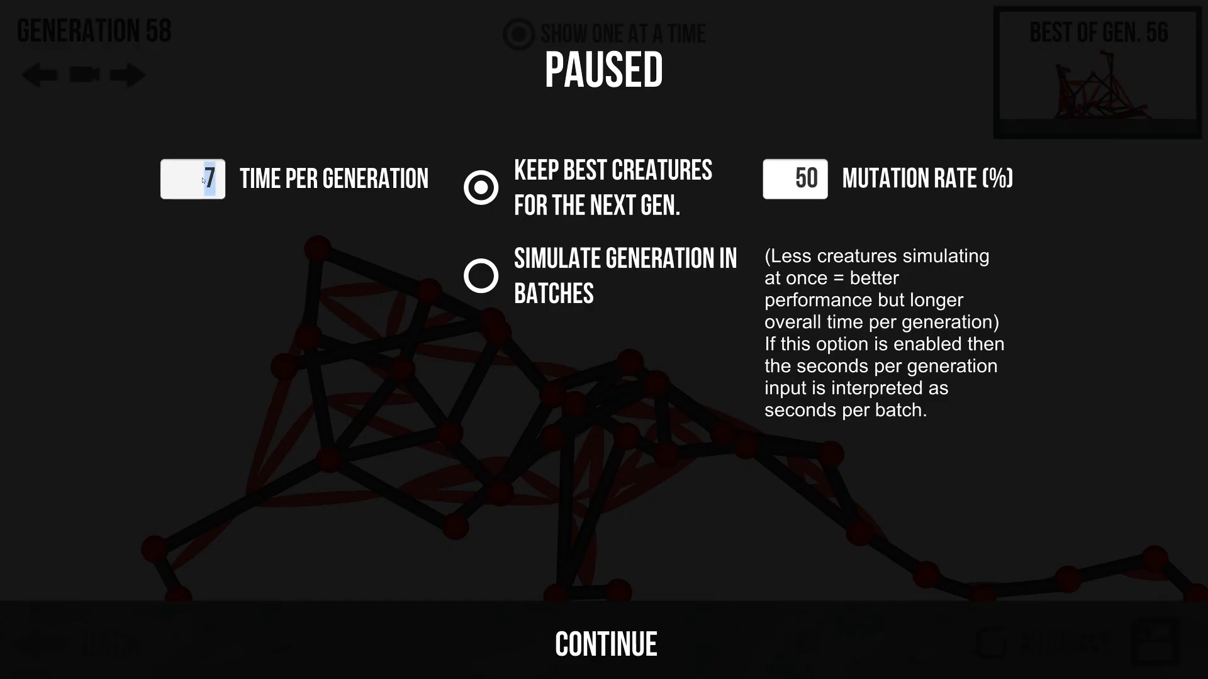